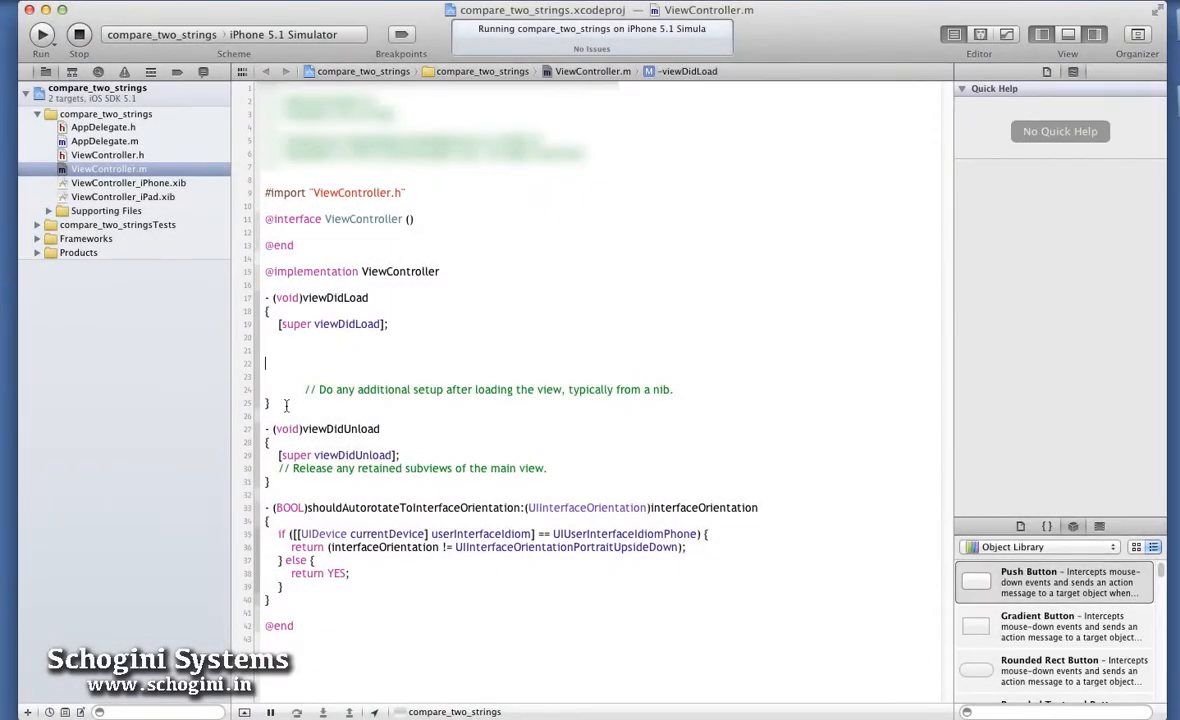
Declare -(BOOL)case_insensitivecompare: and case_Sensitive_compare:, each taking (NSString*)string_to_be_compared
{"action": "type", "text": "-(BOOL)case_insensitivecompare:(NSSt"}
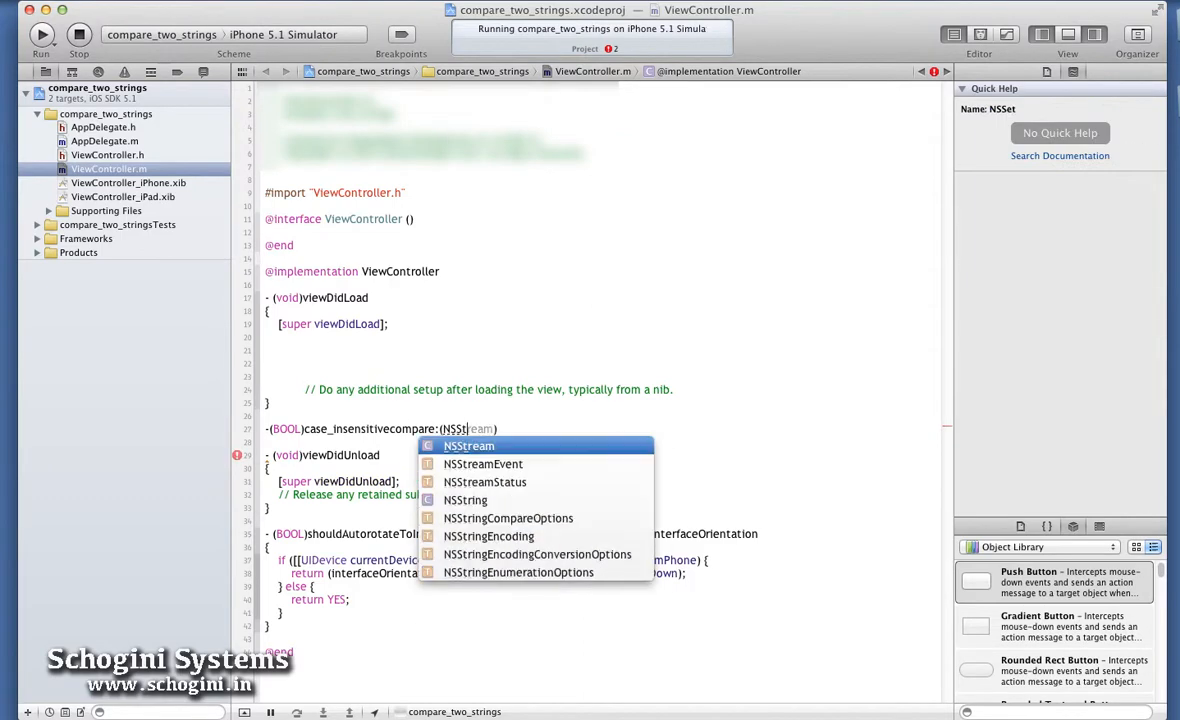
{"action": "type", "text": "string_to_be_compared"}
{"action": "type", "text": "-(BOO"}
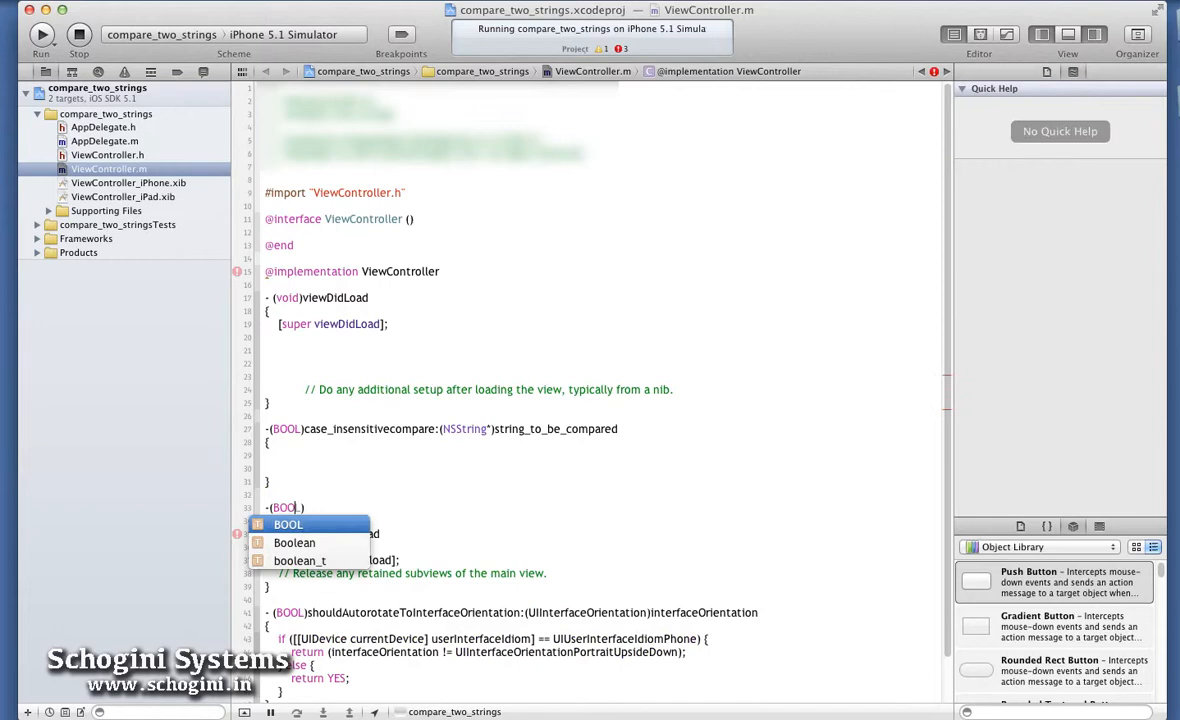
{"action": "type", "text": "case_Sensitive_compare:(NSString"}
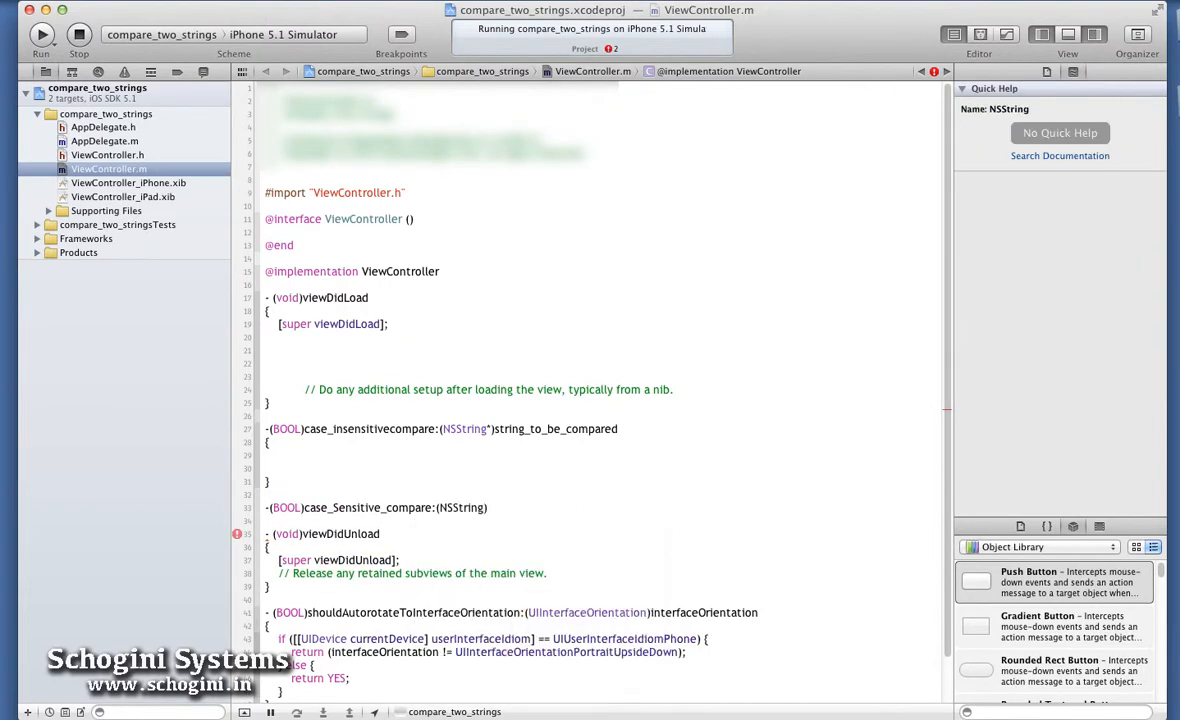
{"action": "type", "text": "*)string_to_be_compared"}
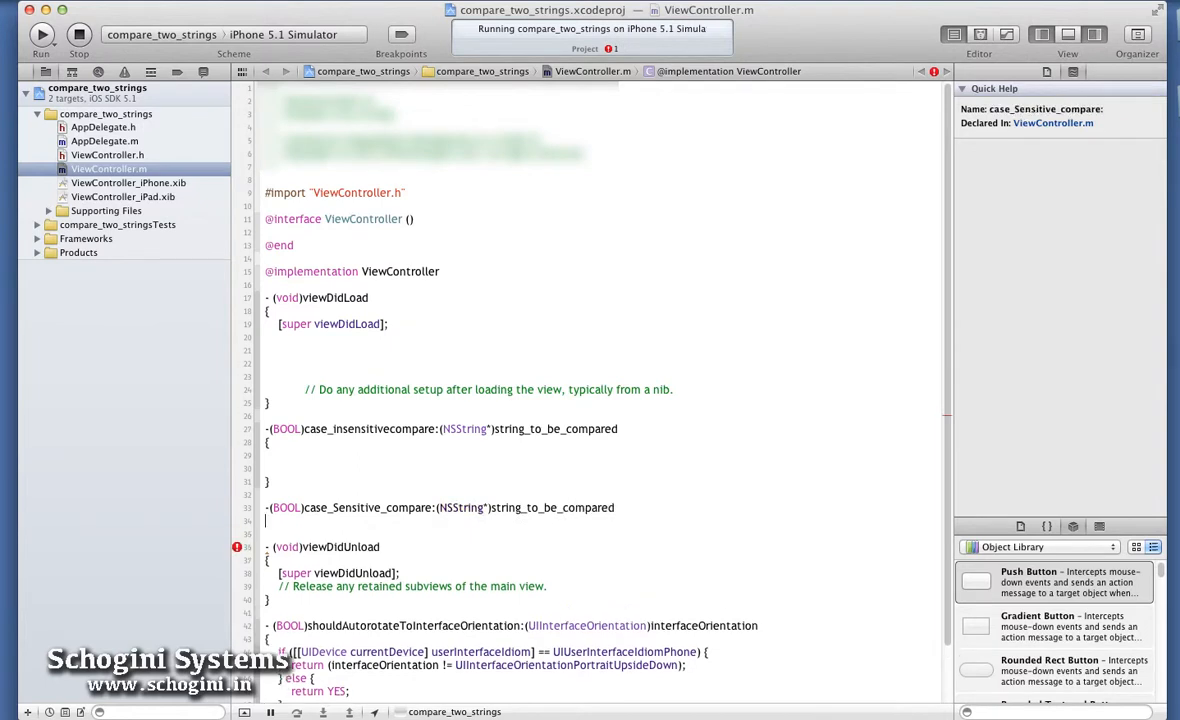
Store [self case_Sensitive_compare:@"hello"] in a BOOL result and log it with NSLog
{"action": "type", "text": "BOOL"}
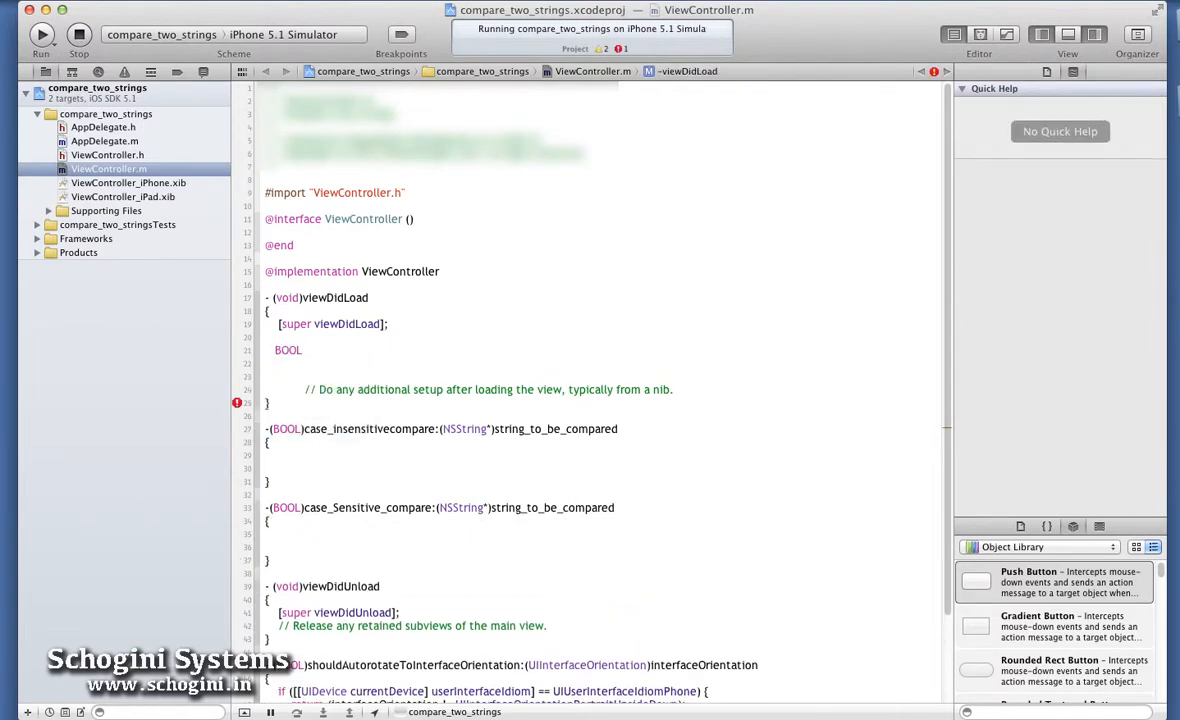
{"action": "type", "text": "case_sensit"}
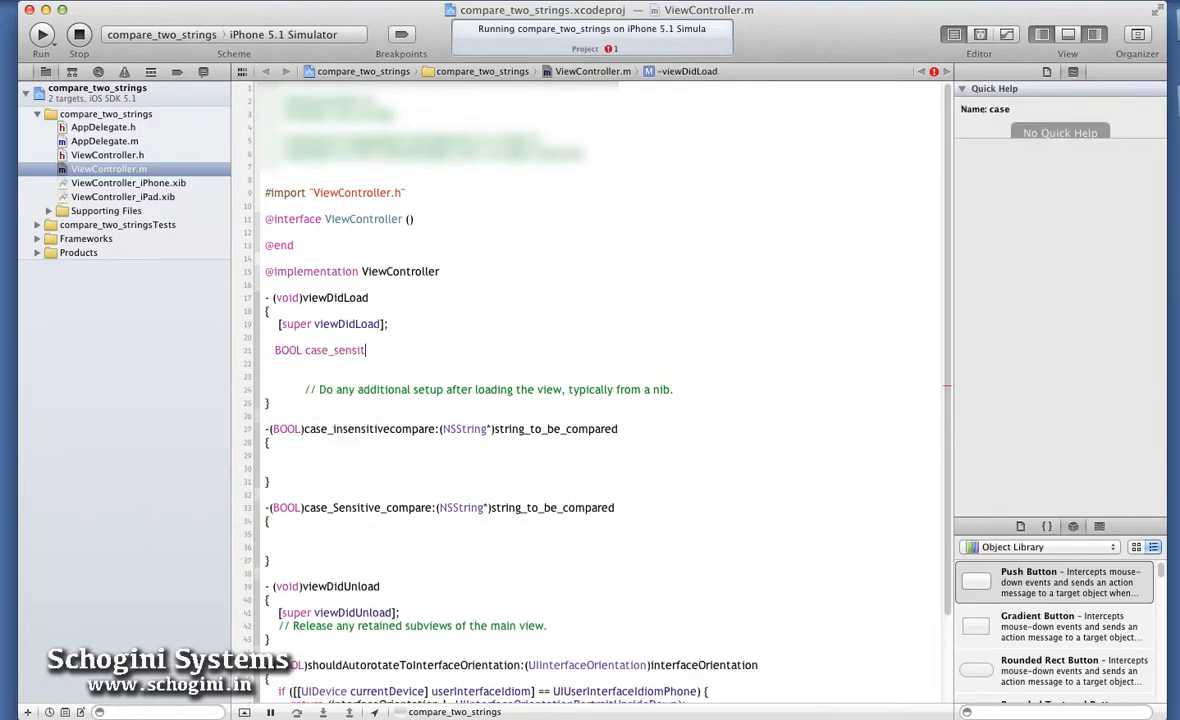
{"action": "type", "text": "ive_compare_"}
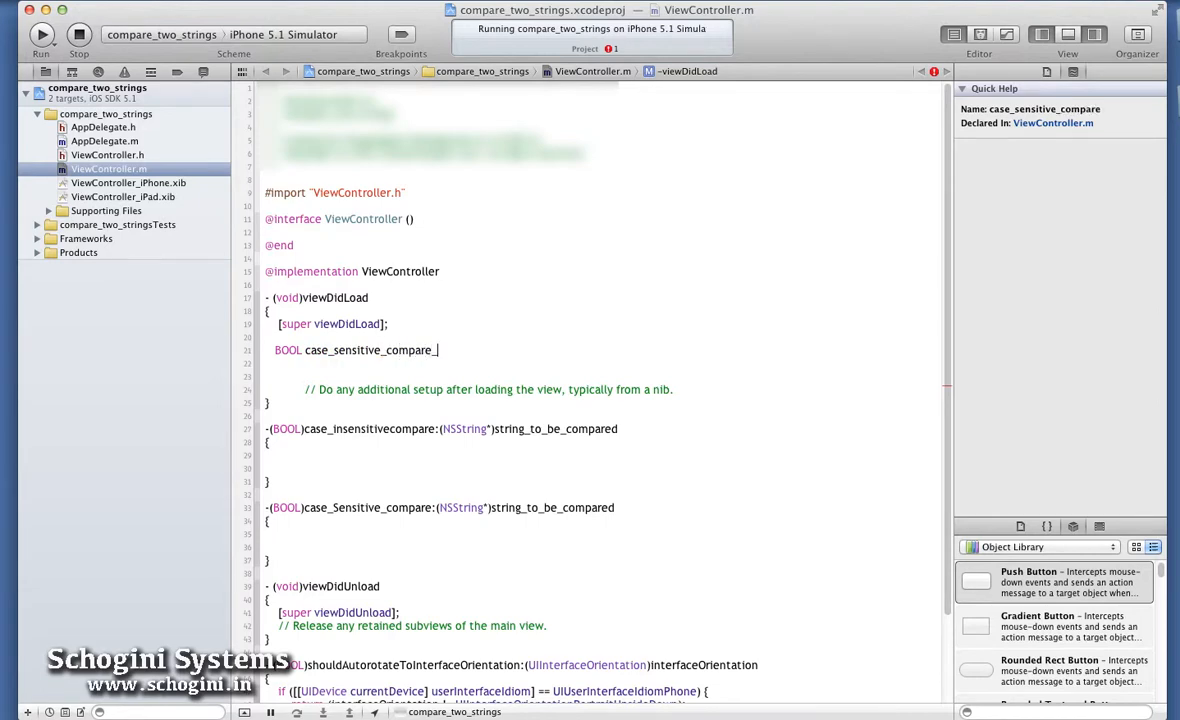
{"action": "type", "text": "result=[self"}
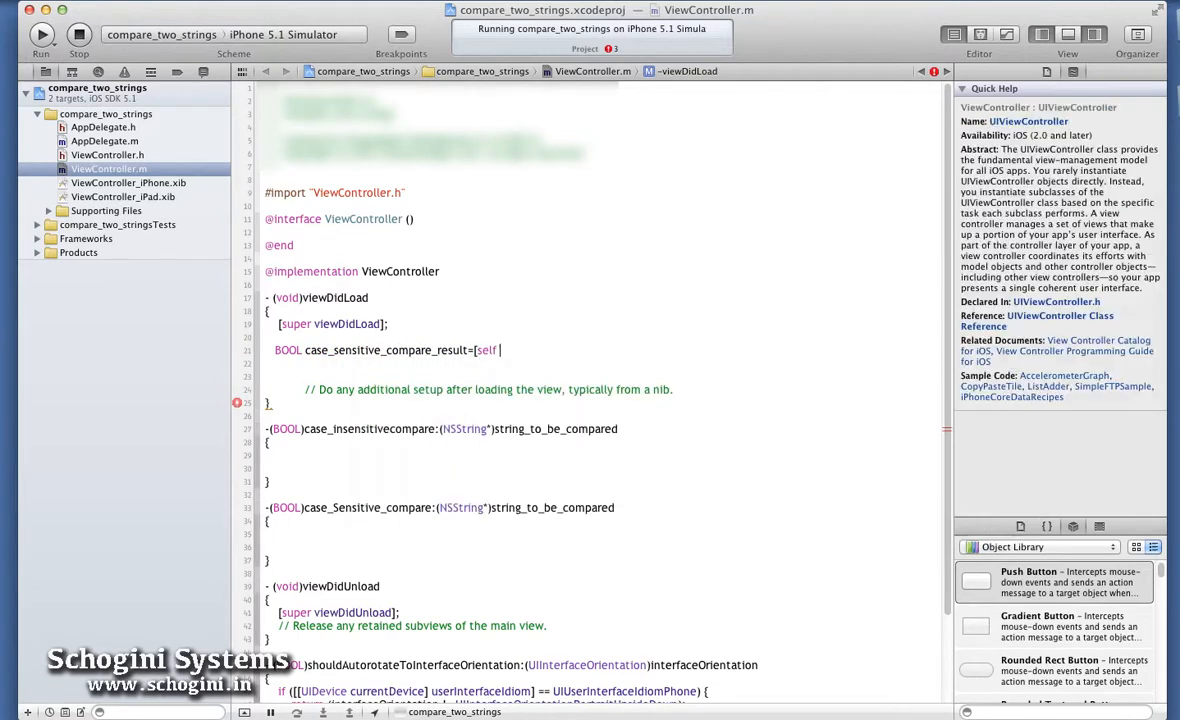
{"action": "type", "text": "case_Sensitive_compare:@\"hello\"]"}
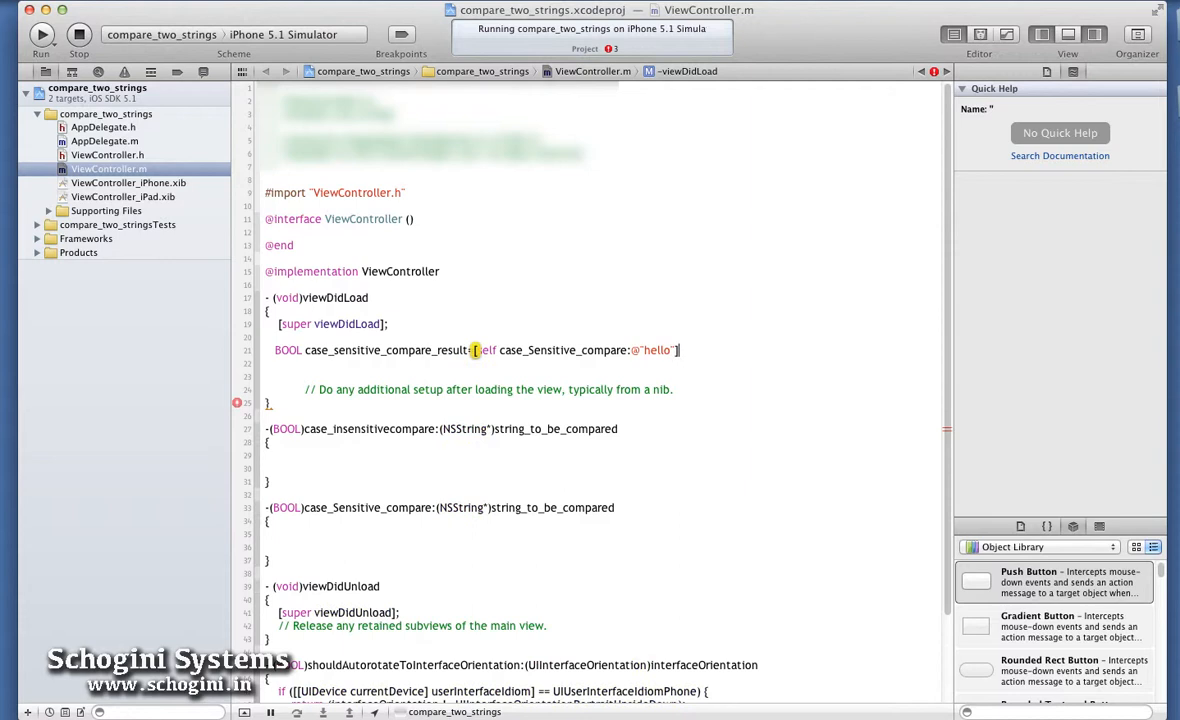
{"action": "type", "text": "NSLog(@\"case_sensitive_compare_result\")"}
{"action": "type", "text": "BOOL"}
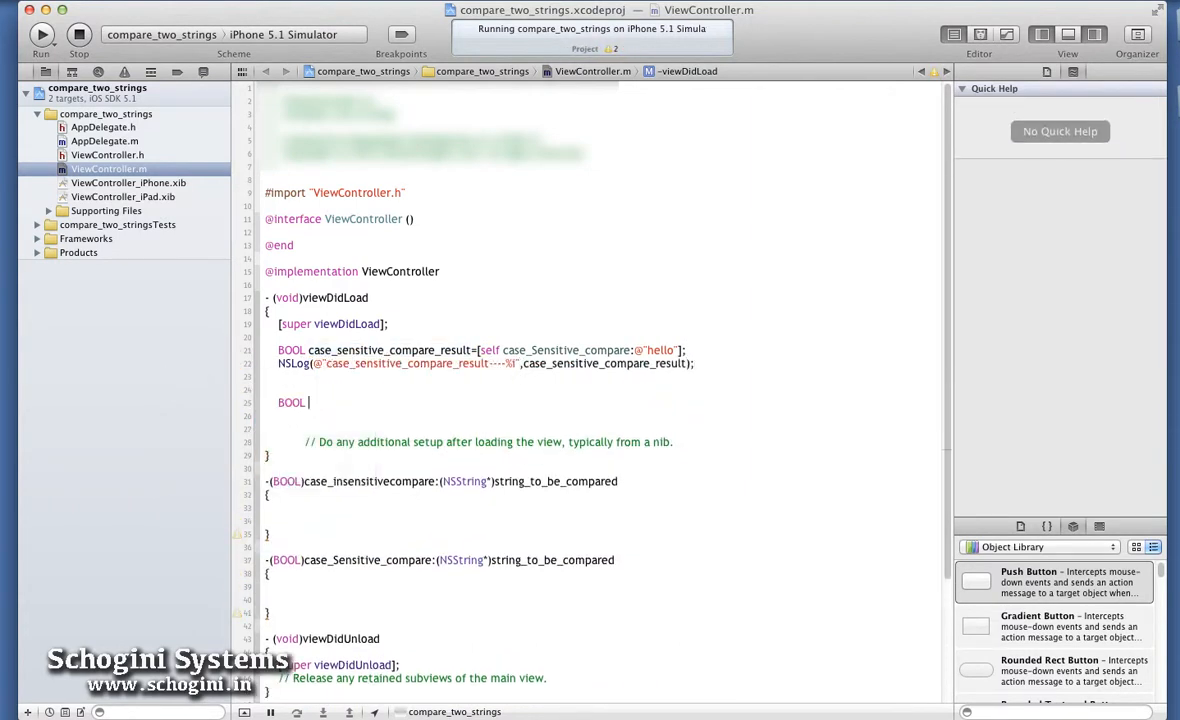
Store [self case_insensitivecompare:@"hello"] in case_insensitive_compare_result
{"action": "type", "text": "case_insensitive_compare_result"}
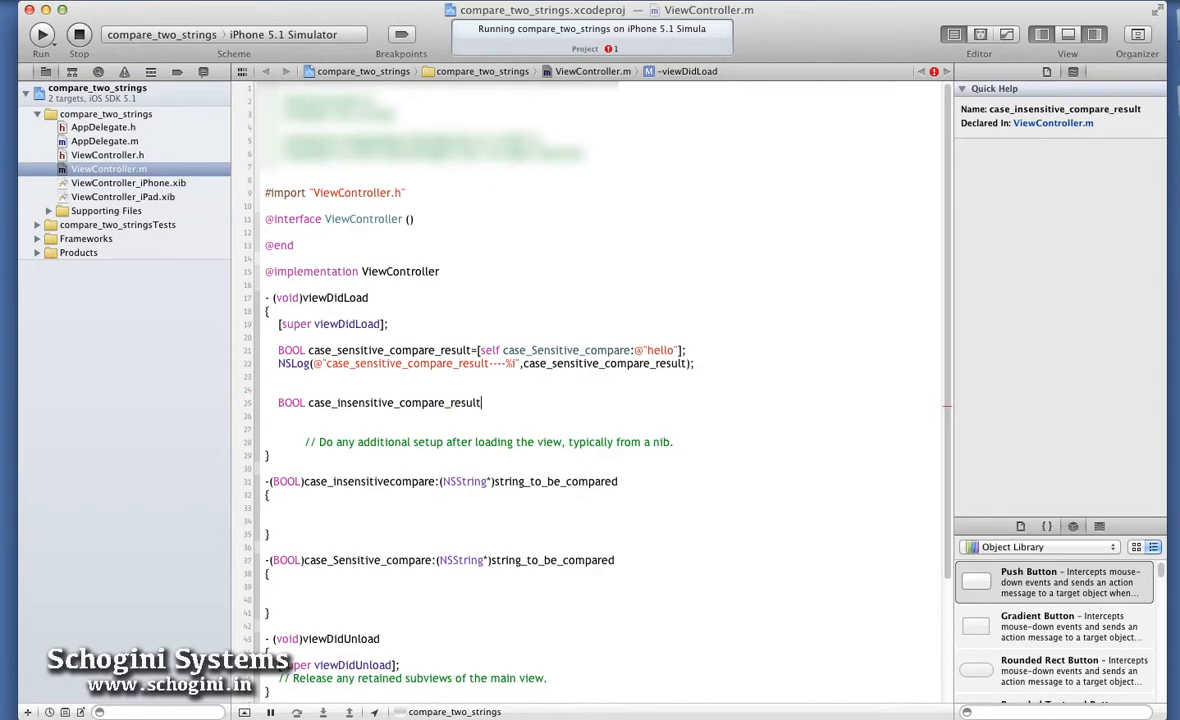
{"action": "type", "text": "=[self case_insensitivecompare:@\"hello\"];"}
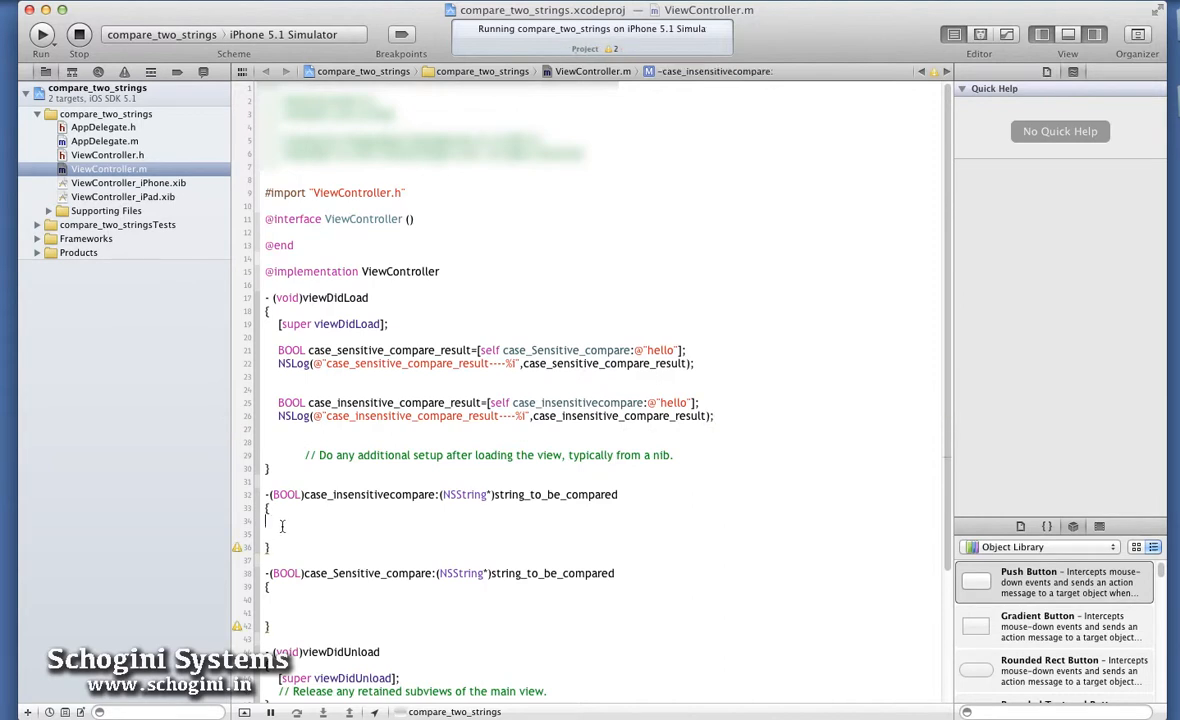
Return caseInsensitiveCompare:@"Hello" and compare:@"Hello" on string_to_be_compared in the method bodies
{"action": "type", "text": "return expression"}
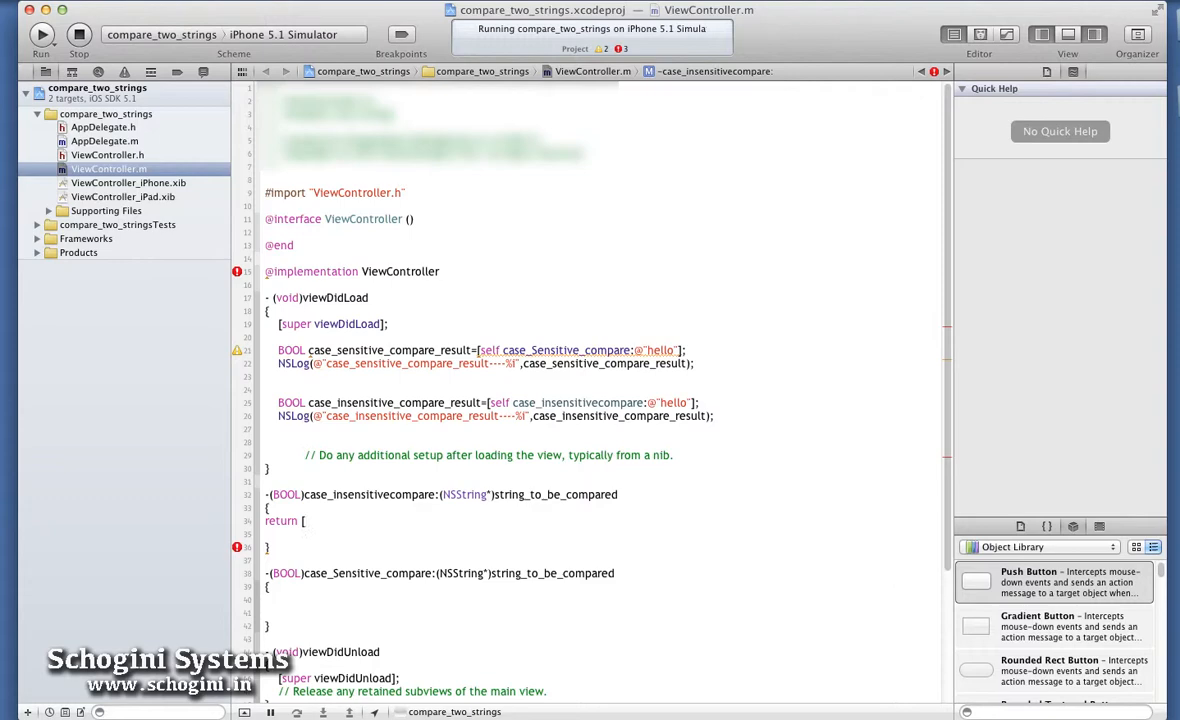
{"action": "type", "text": "string_to_be_compared"}
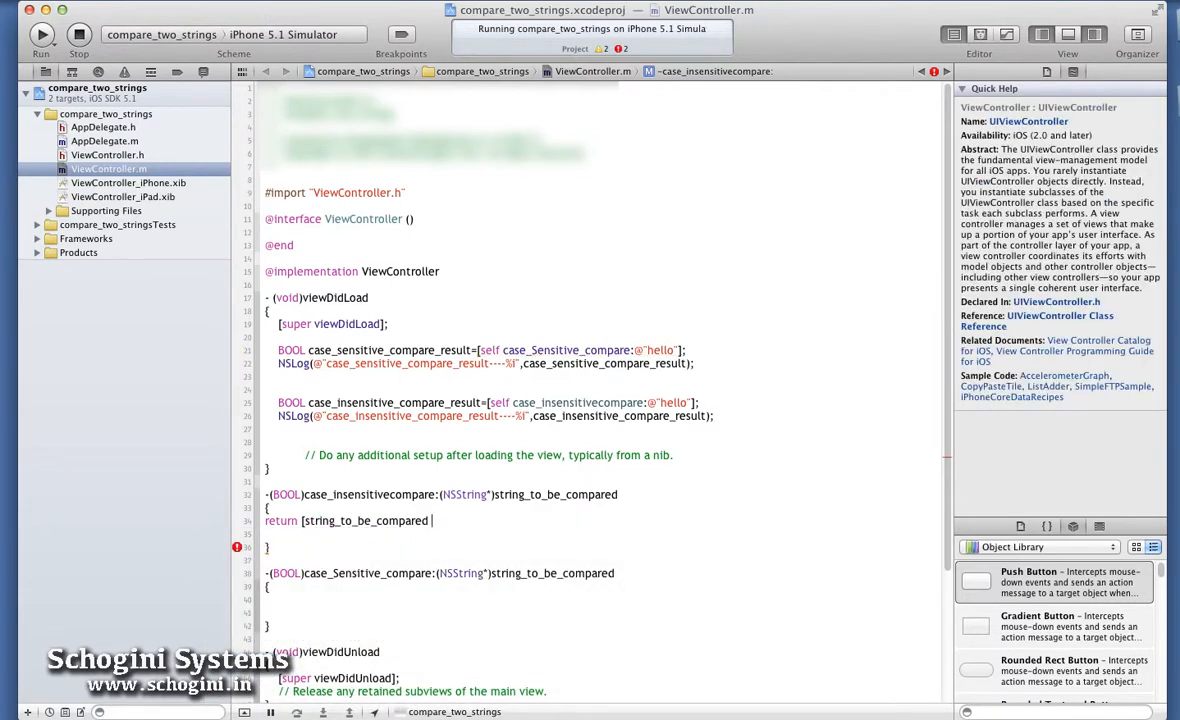
{"action": "type", "text": "caseInsensitiveCompare:@\"Hello\"];"}
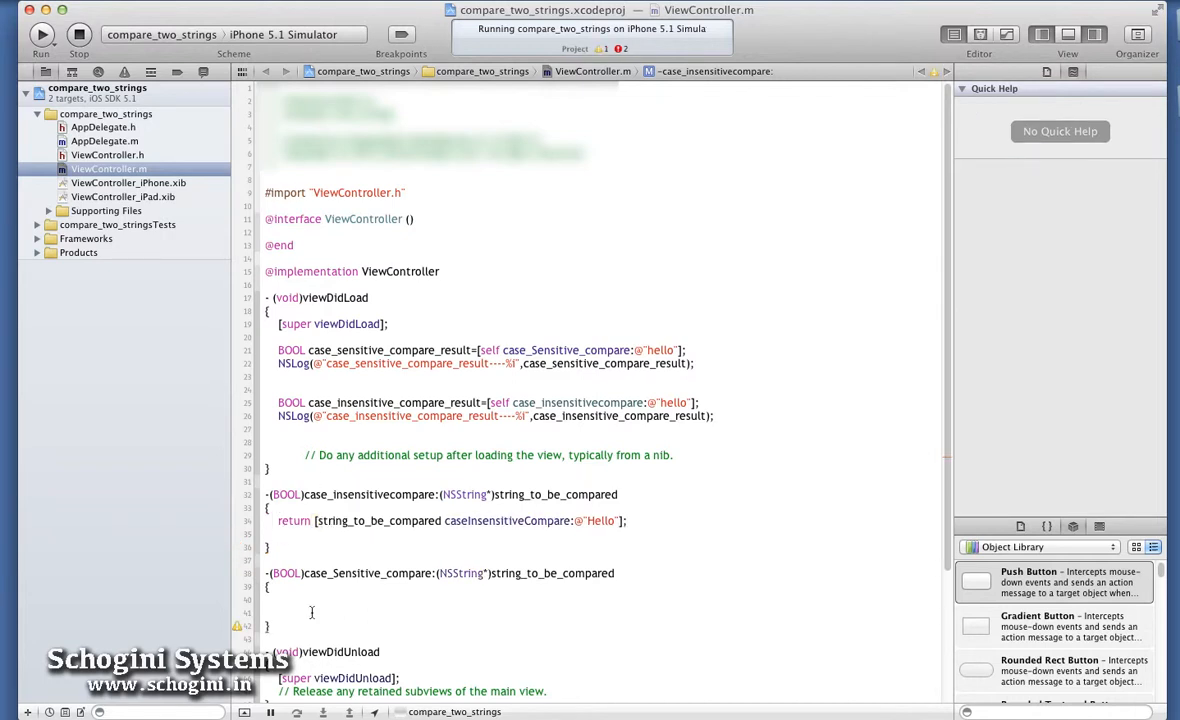
{"action": "type", "text": "return [string_to_be_"}
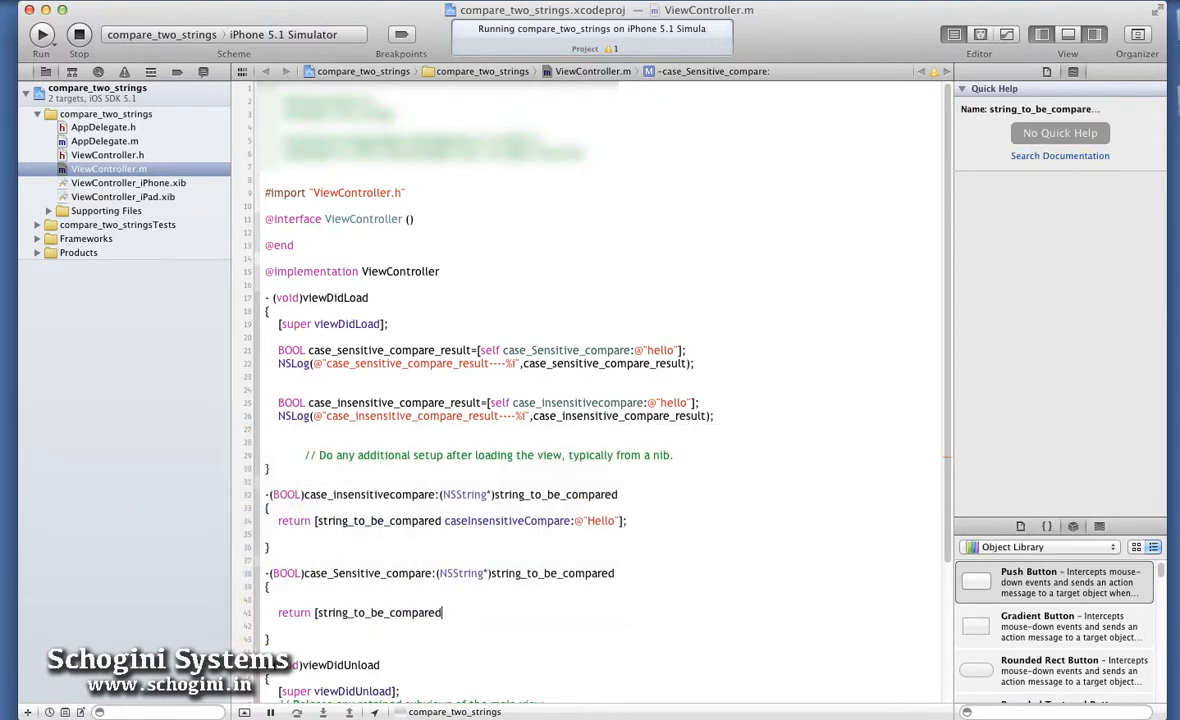
{"action": "type", "text": "compare:@\"Hello\"];"}
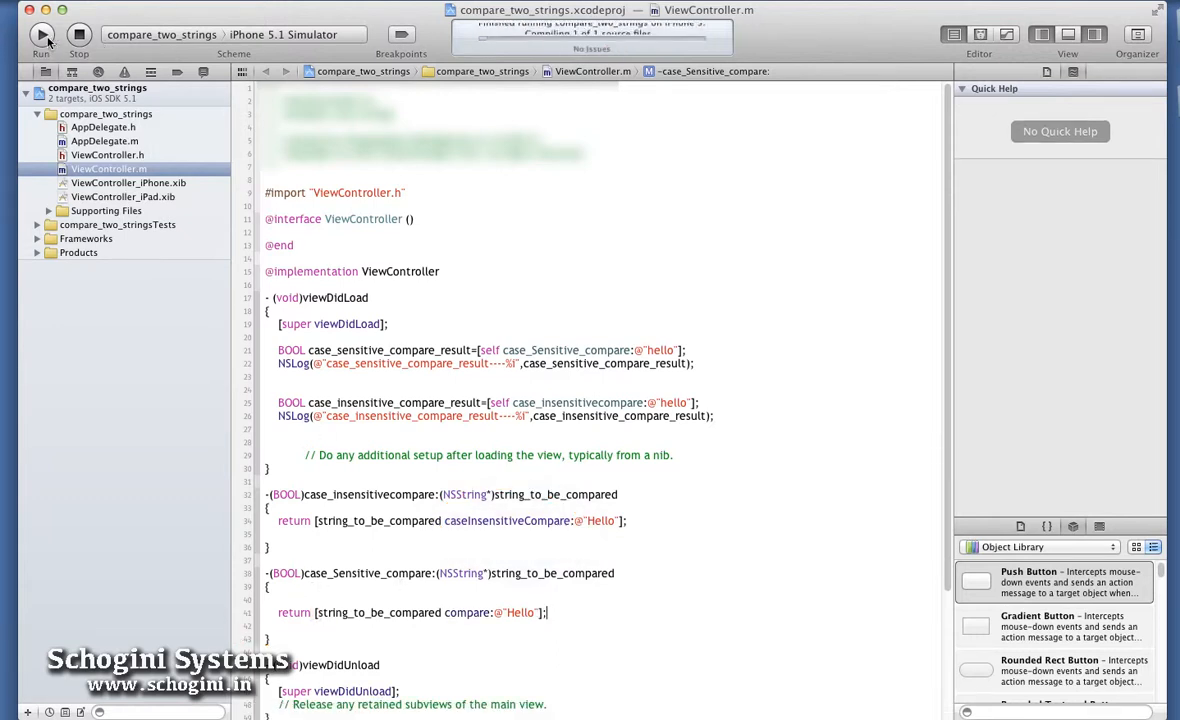
Run the app in the iPhone 5.1 Simulator and view the comparison results in the console
{"action": "left_click", "coordinate": [41, 35]}
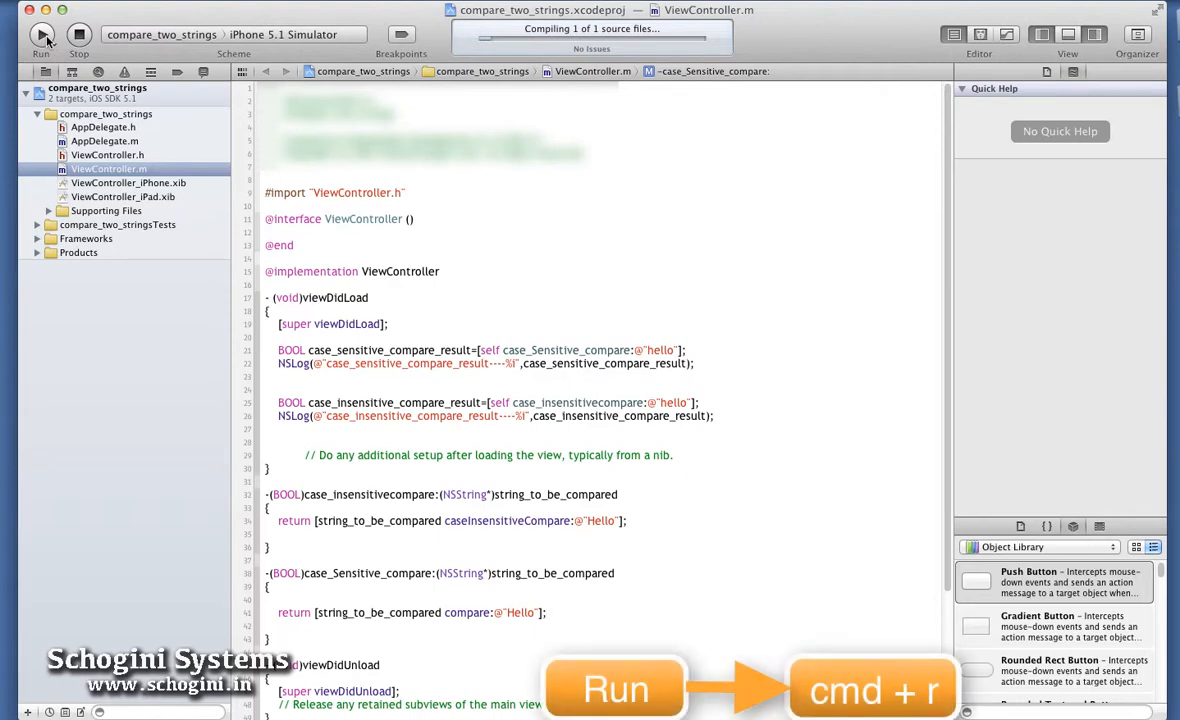
{"action": "left_click", "coordinate": [42, 34]}
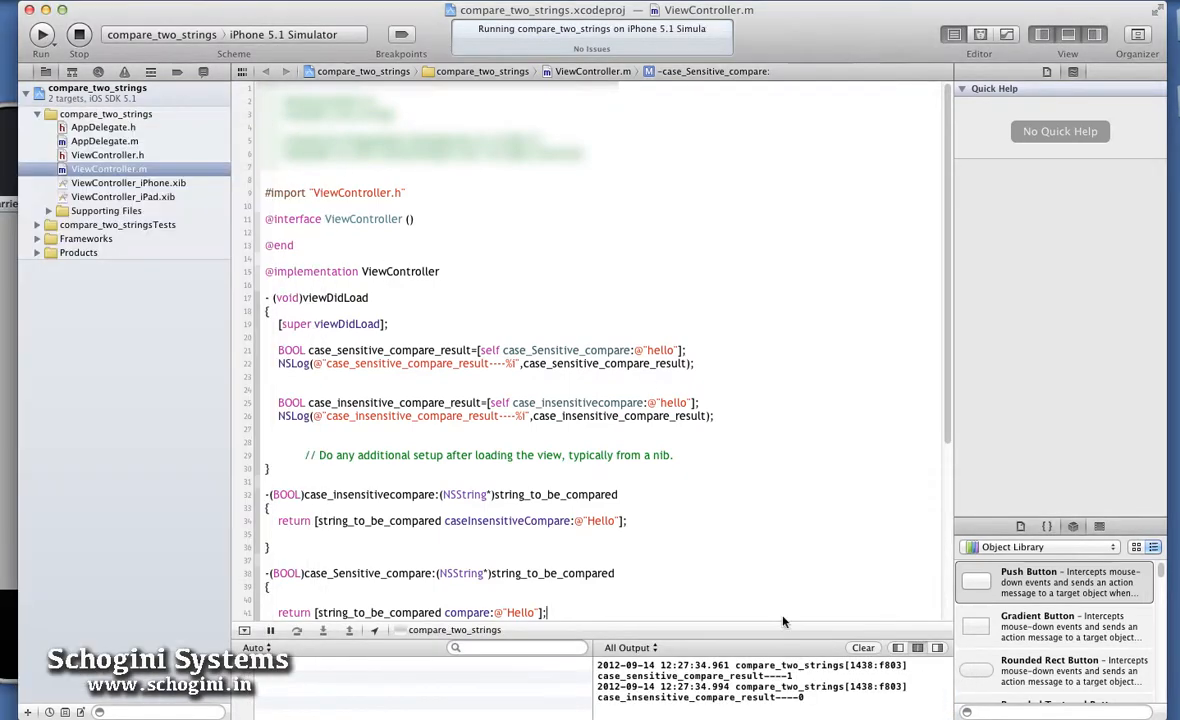